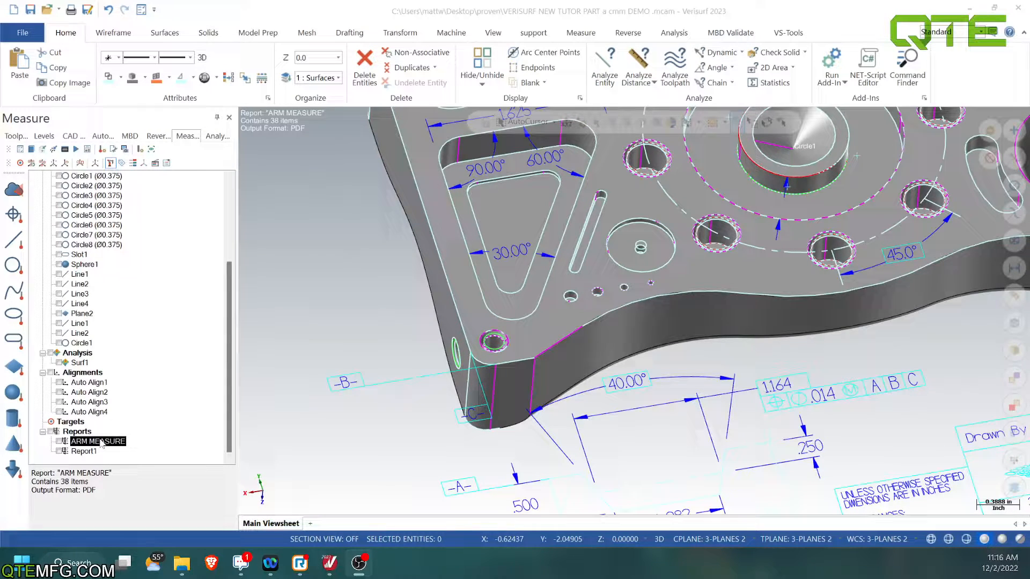
Open the ARM MEASURE report and give Plane2 the datum label A.
double_click(98, 441)
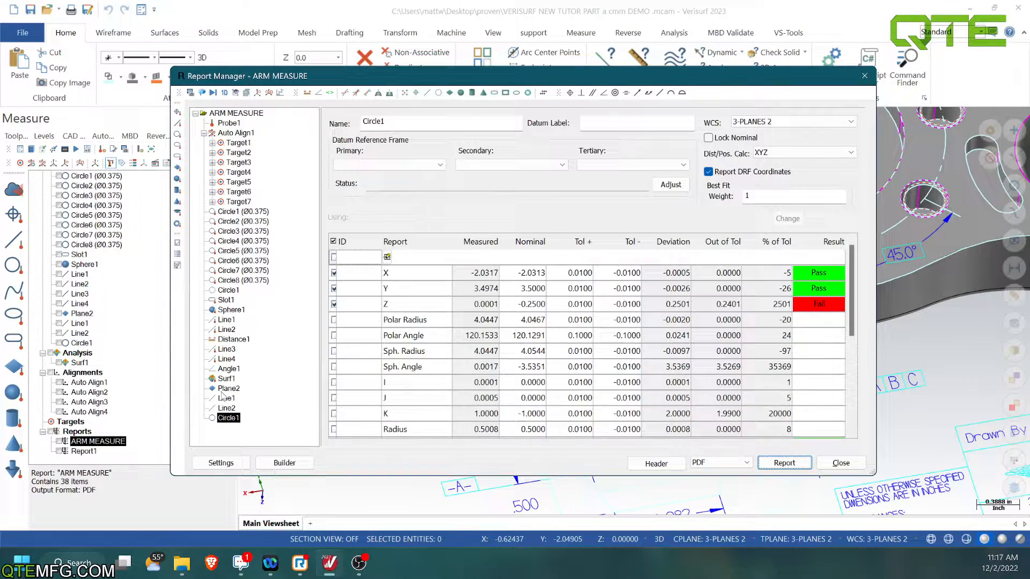
click(228, 388)
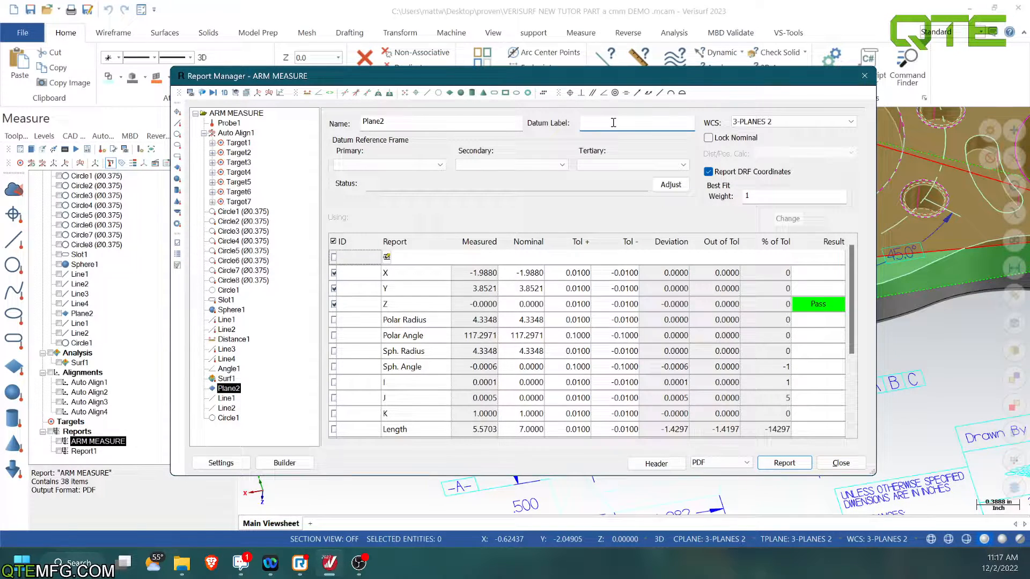
text(A)
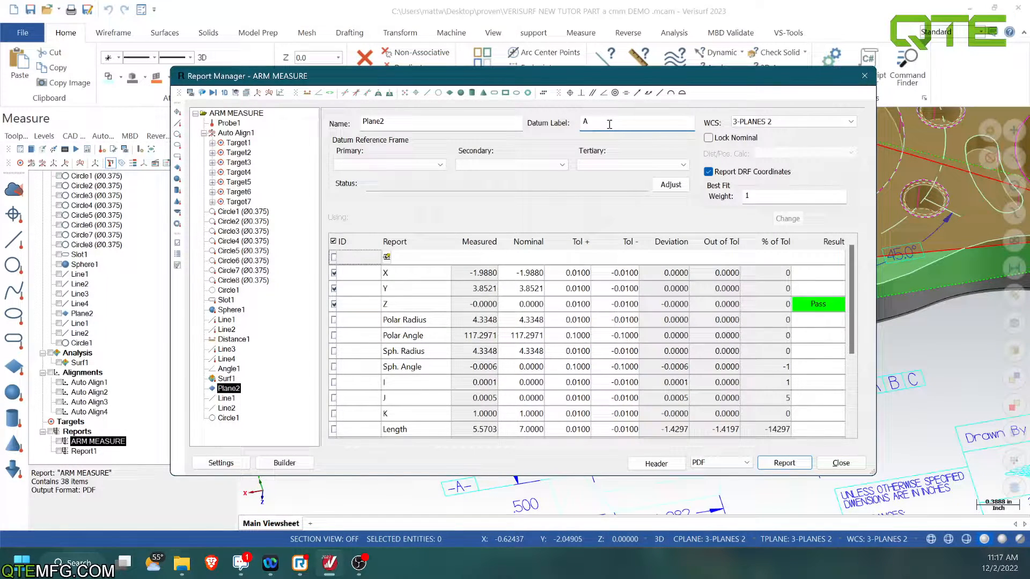
text(A)
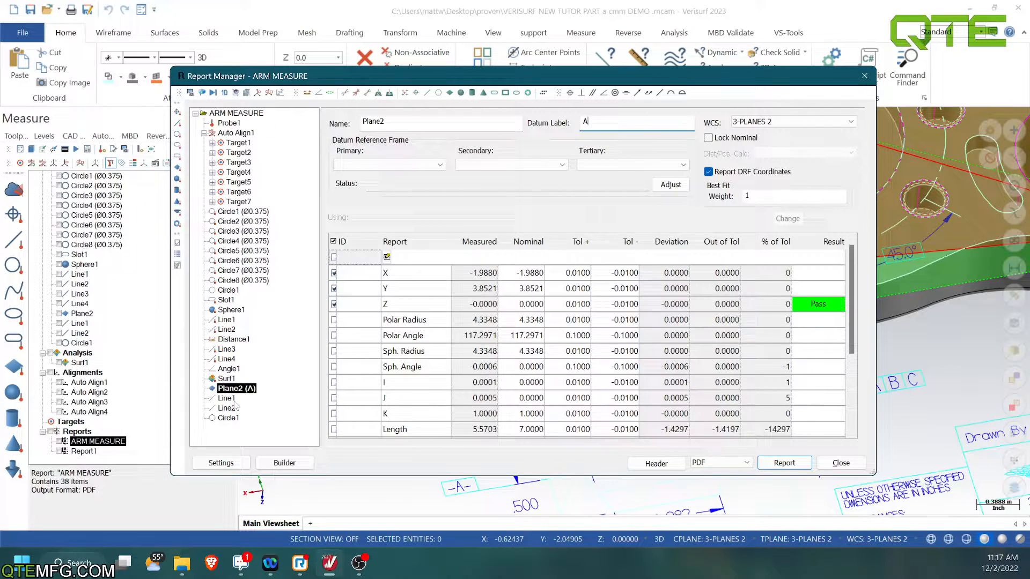
Label Line1 as datum B and the remaining features through datum D.
click(226, 398)
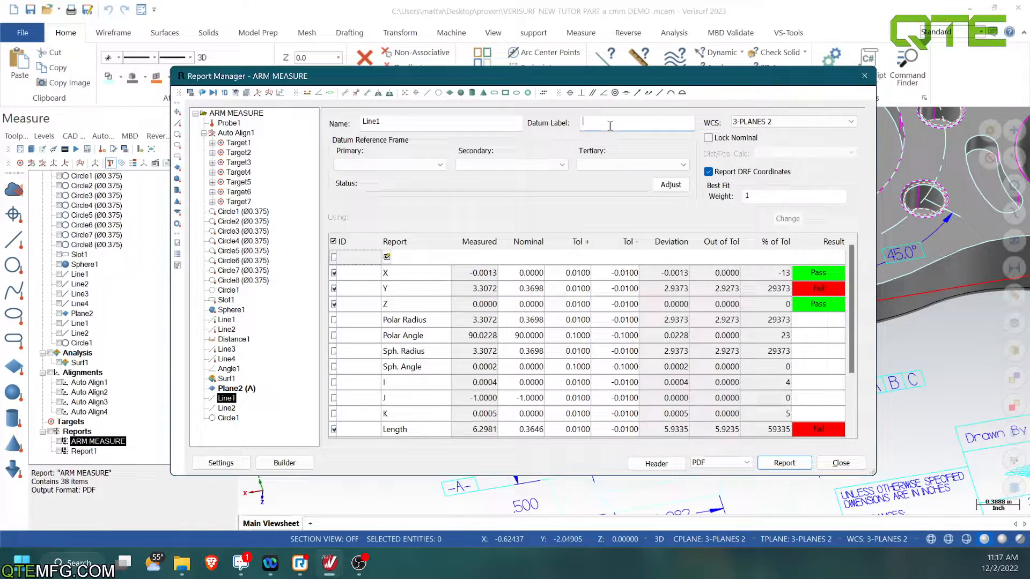
text(B)
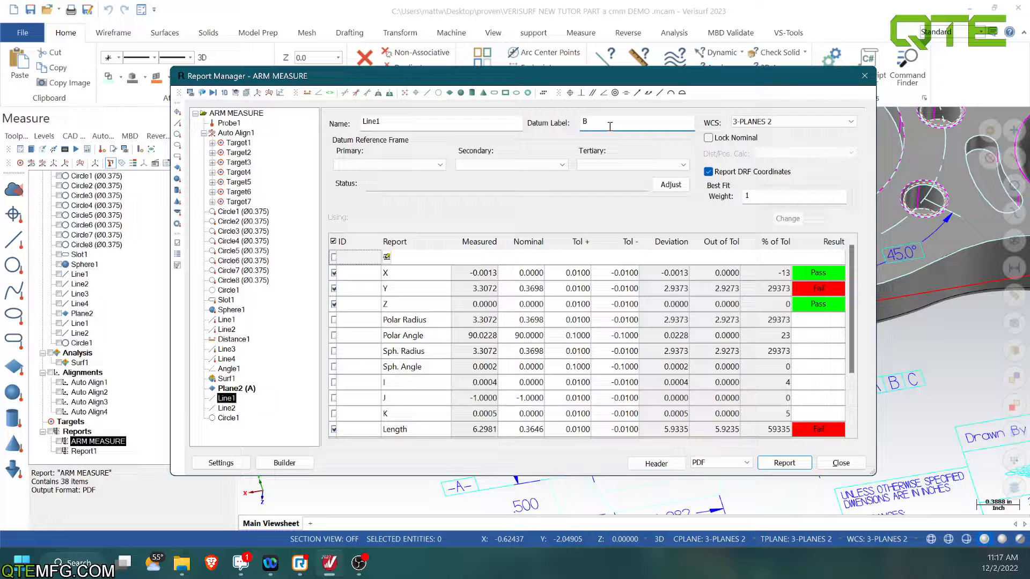
click(226, 407)
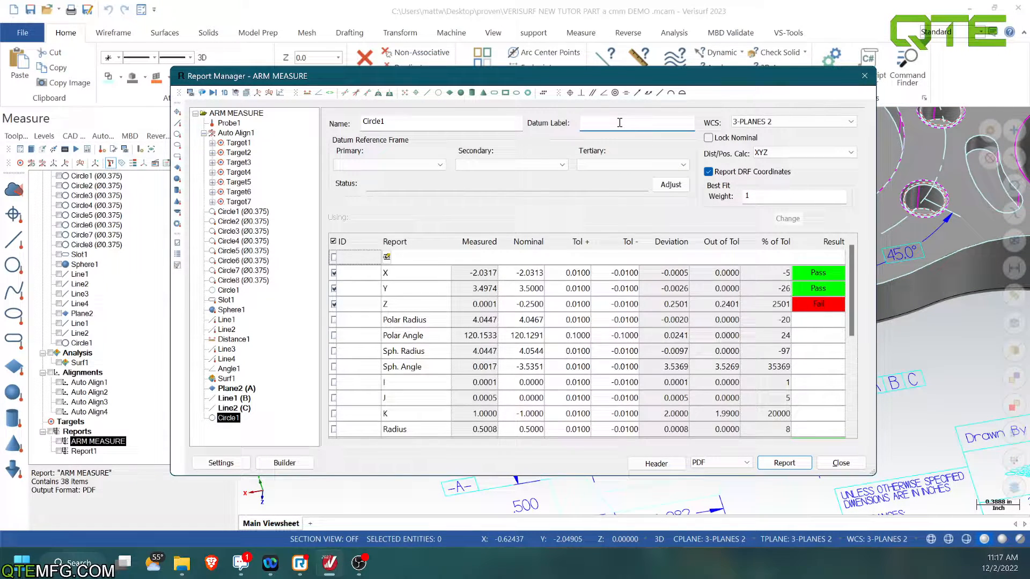
text(D)
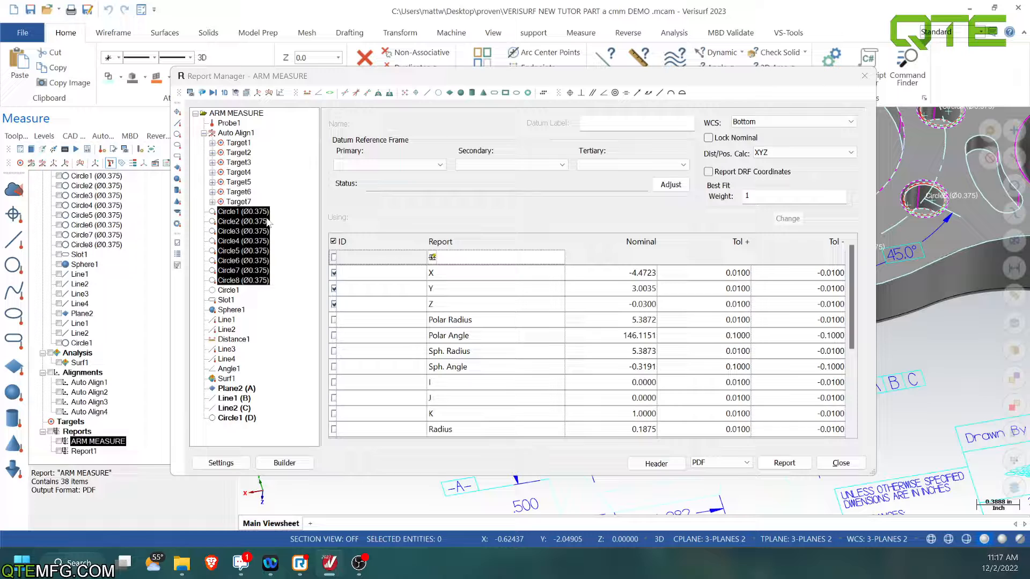
Apply datum frame A|D|B to Circle1–Circle8, then review Circle5 and Circle1 results.
click(243, 211)
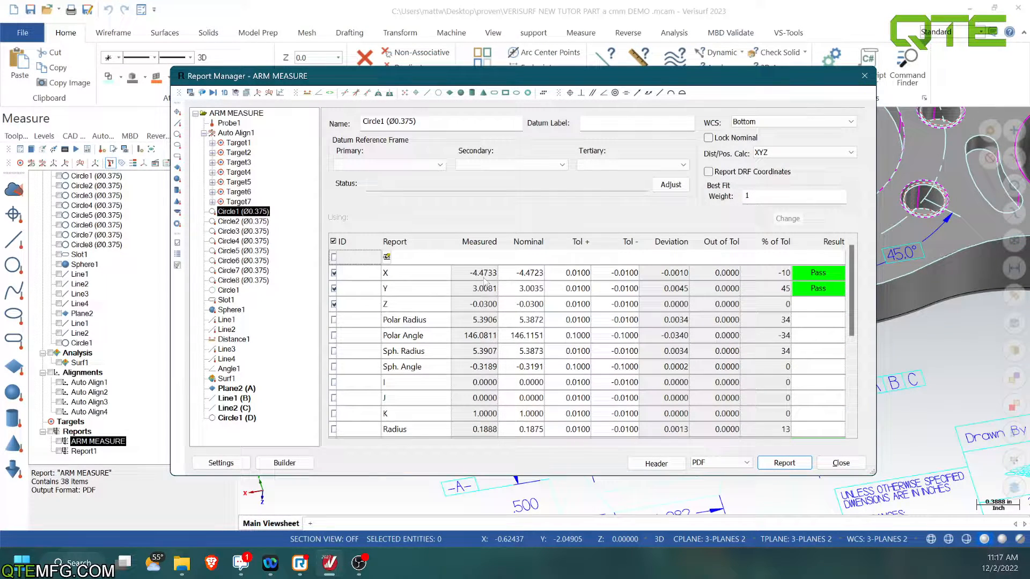
mouse_move(301, 220)
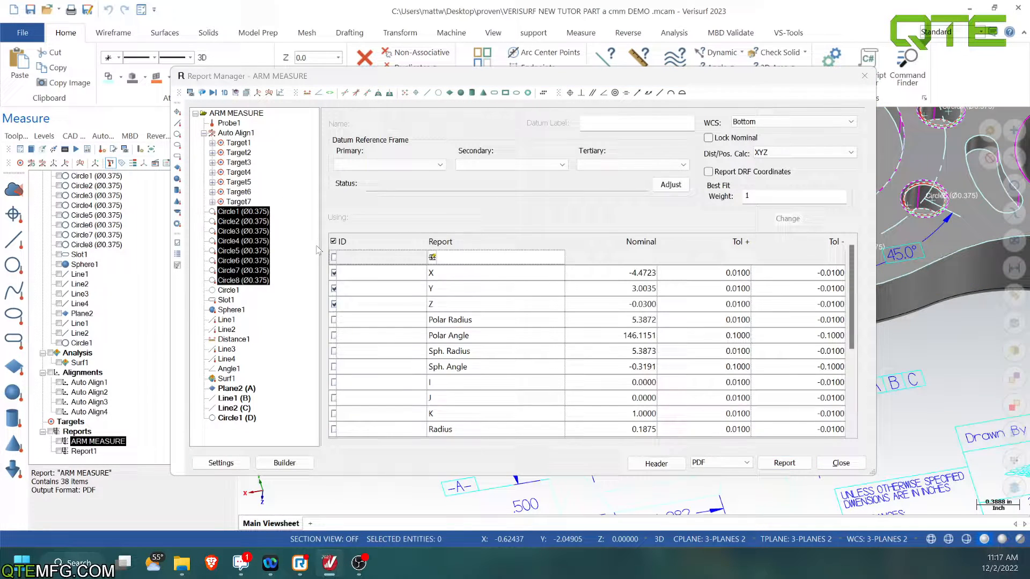
click(387, 164)
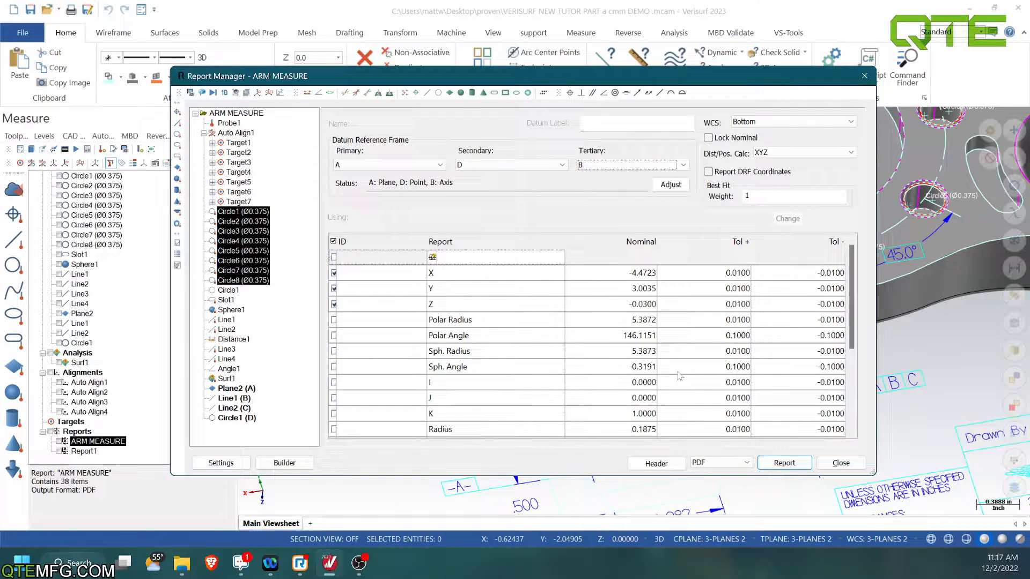
click(242, 211)
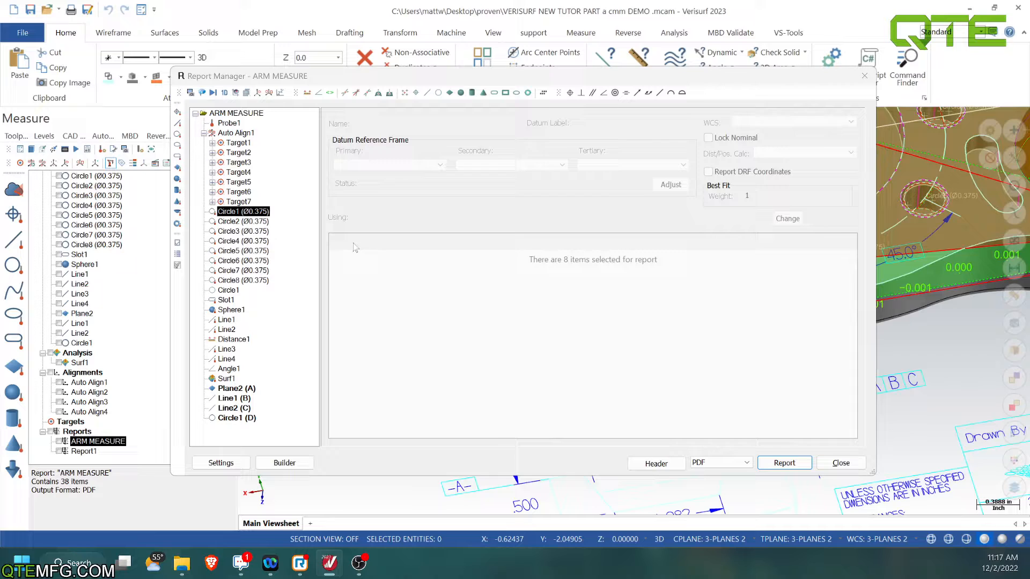
click(242, 211)
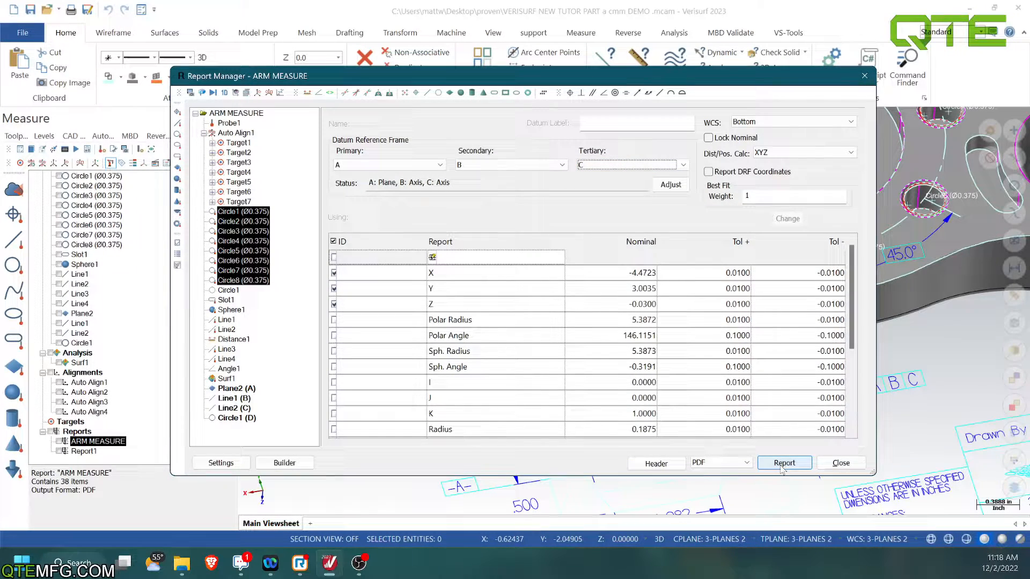
click(784, 462)
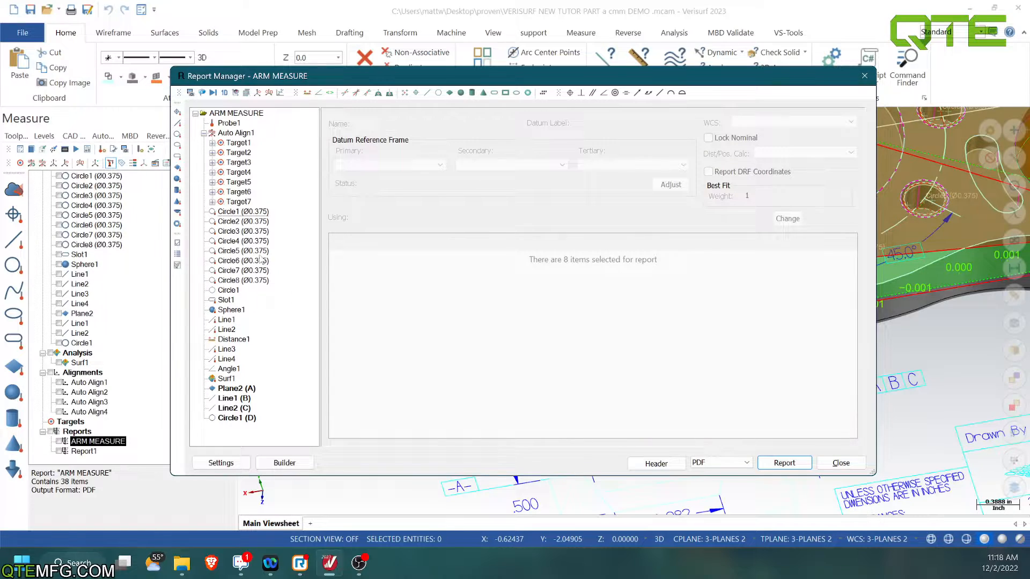
click(243, 250)
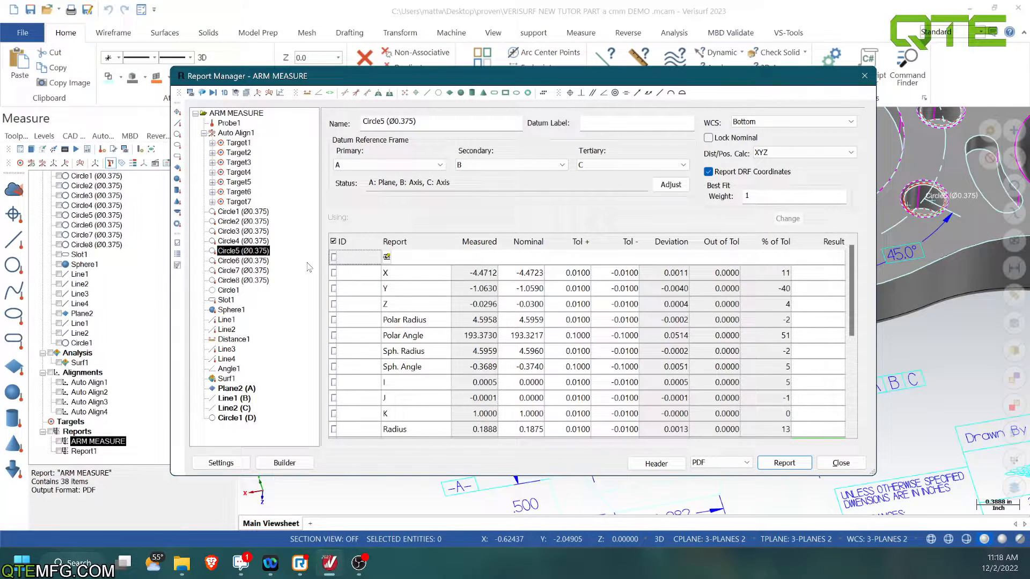
click(228, 211)
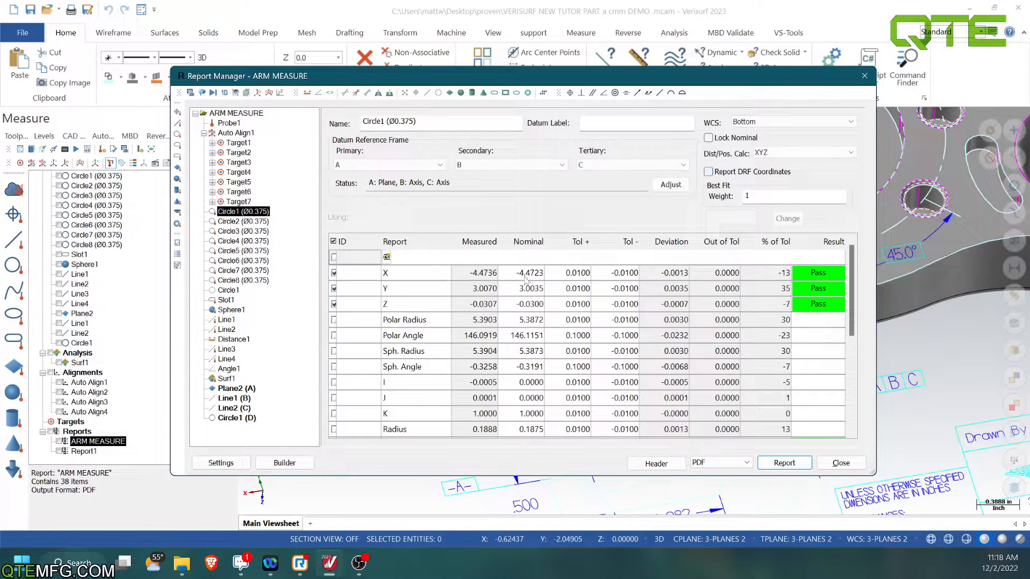
mouse_move(293, 258)
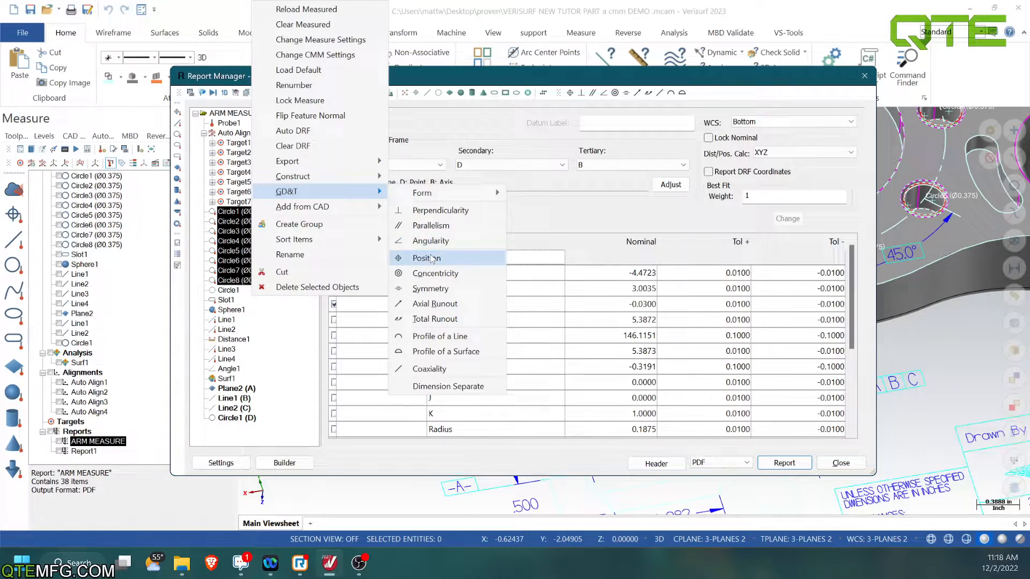
Create Position1 from the eight circles with Use Composite unchecked and primary datum A.
click(426, 258)
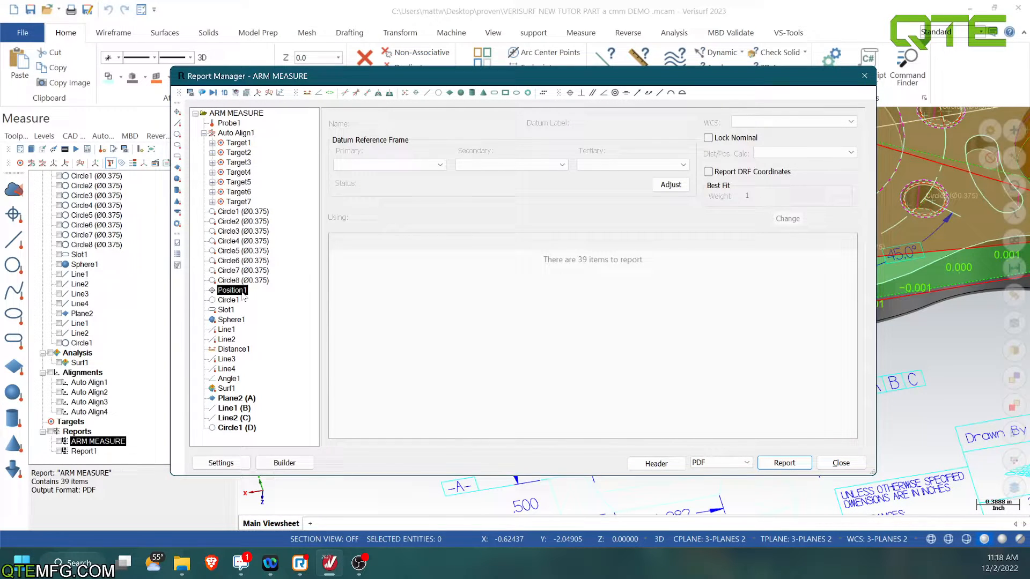
double_click(231, 290)
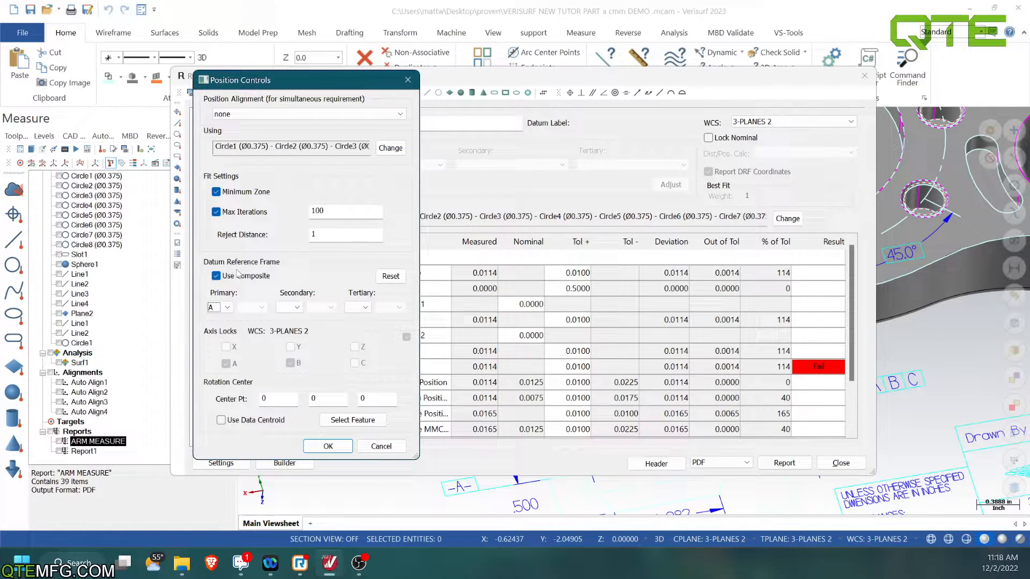
click(217, 275)
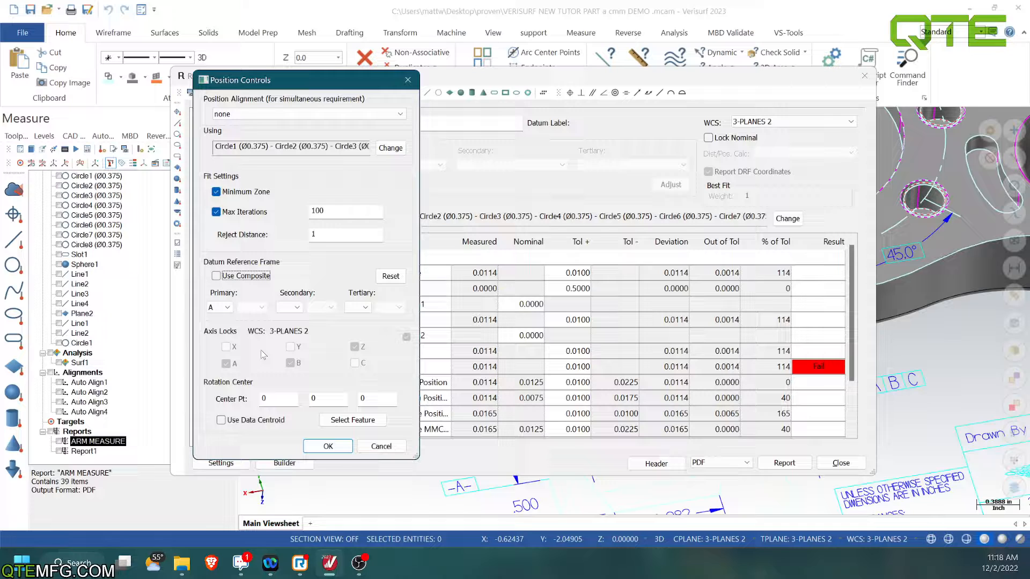
mouse_move(276, 368)
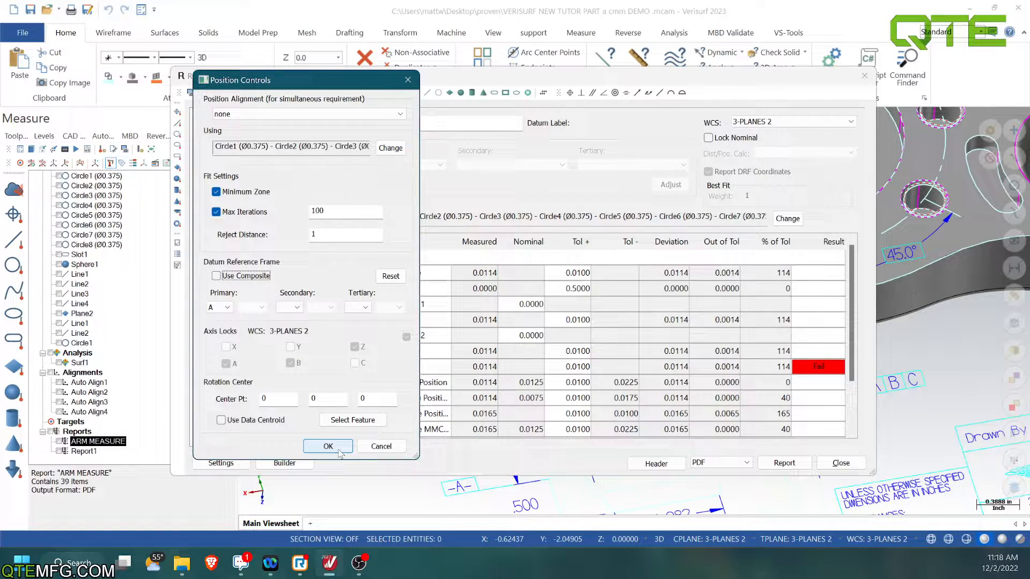
click(328, 446)
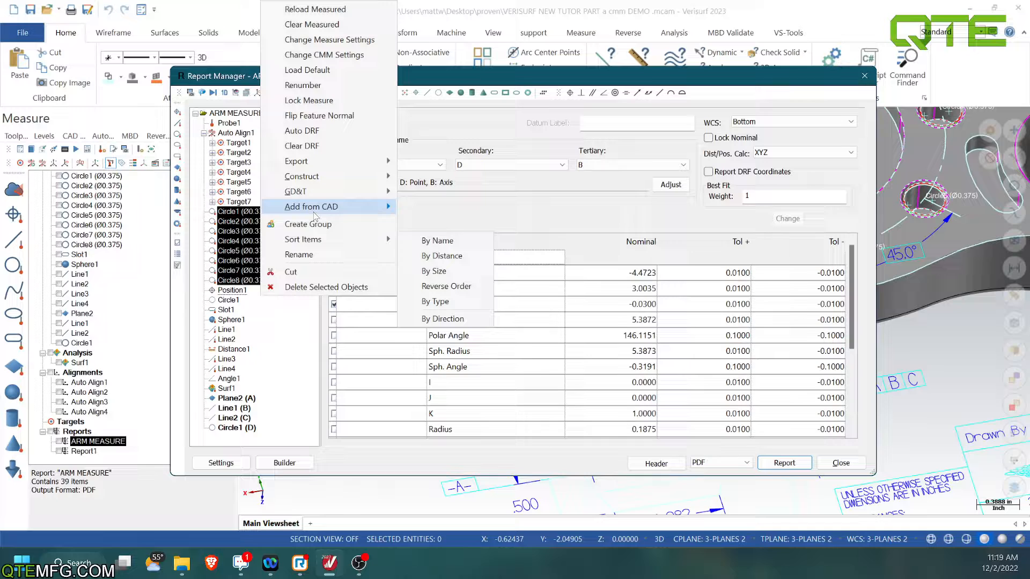
mouse_move(295, 191)
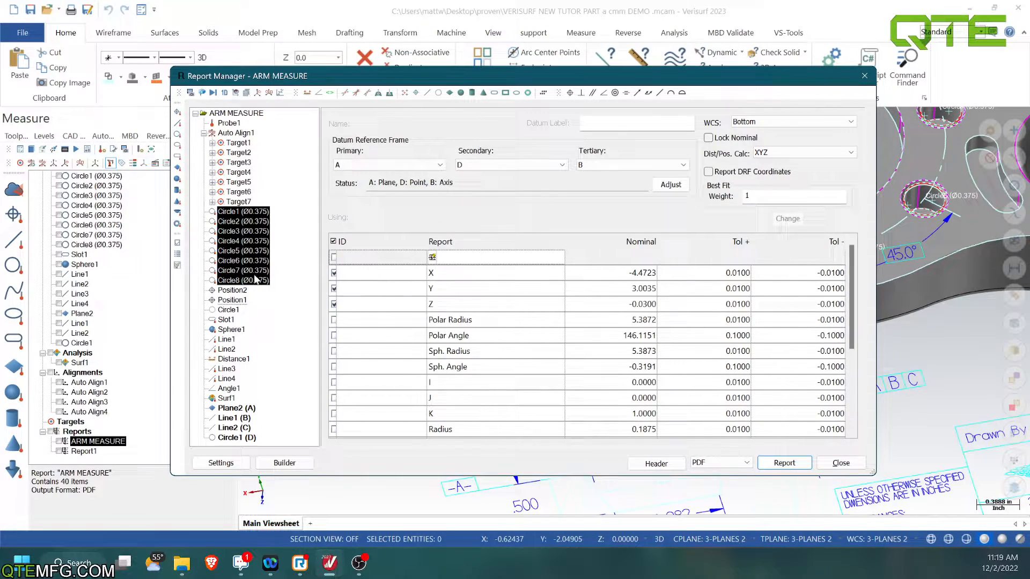
Set Position2's secondary datum to B, include its Composite Position row, and review Position1.
click(231, 289)
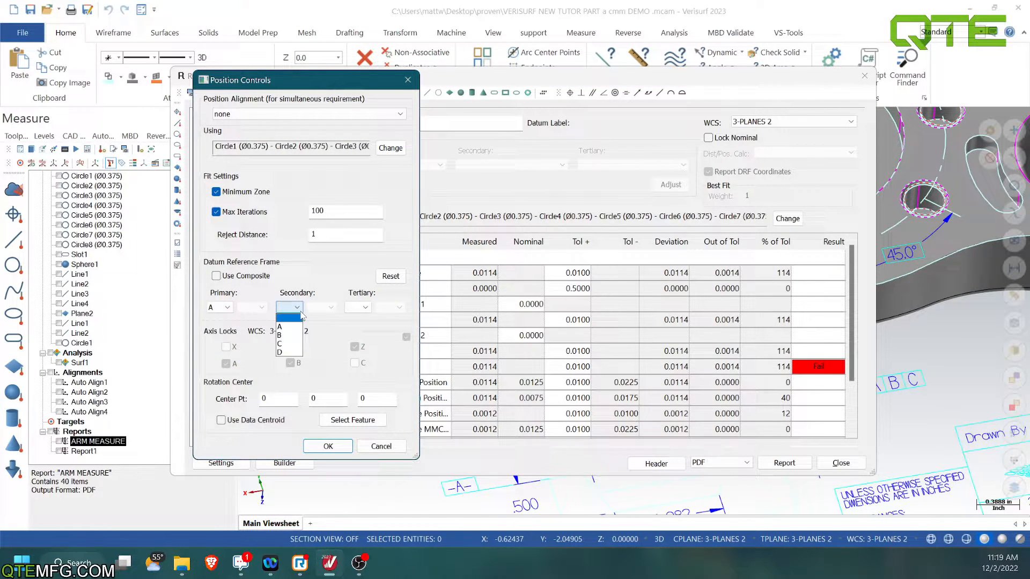
click(289, 327)
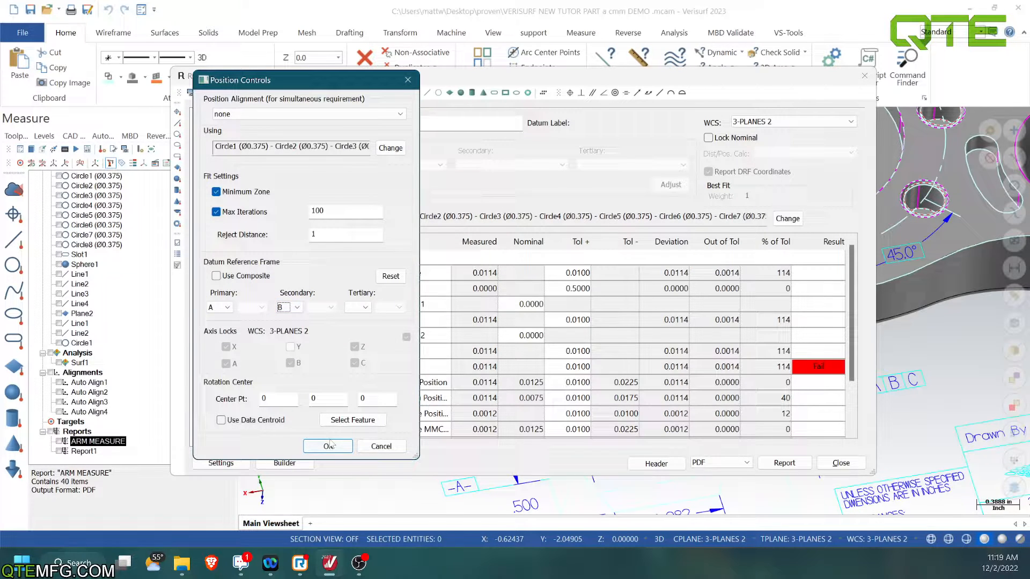
click(327, 447)
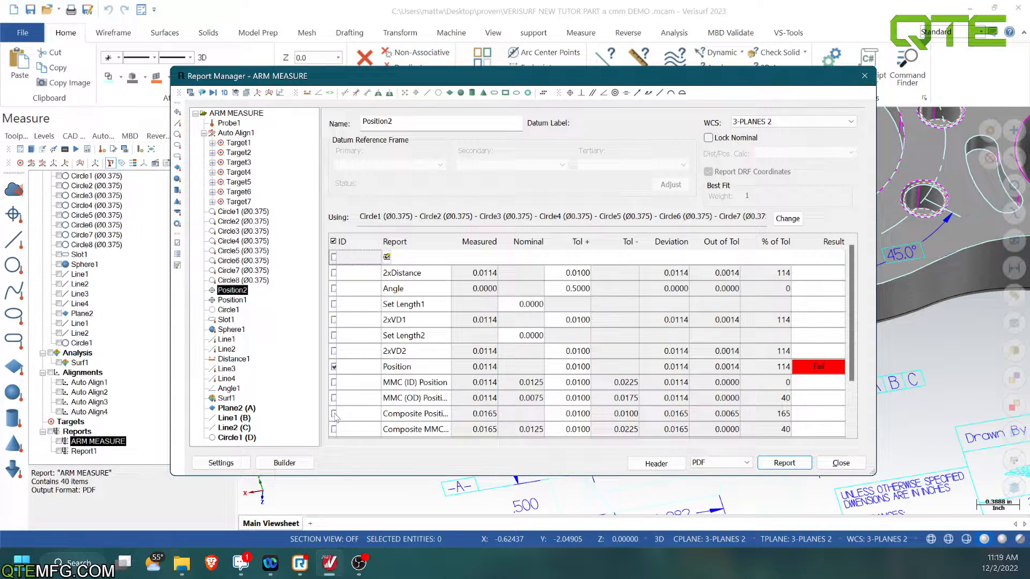
click(333, 413)
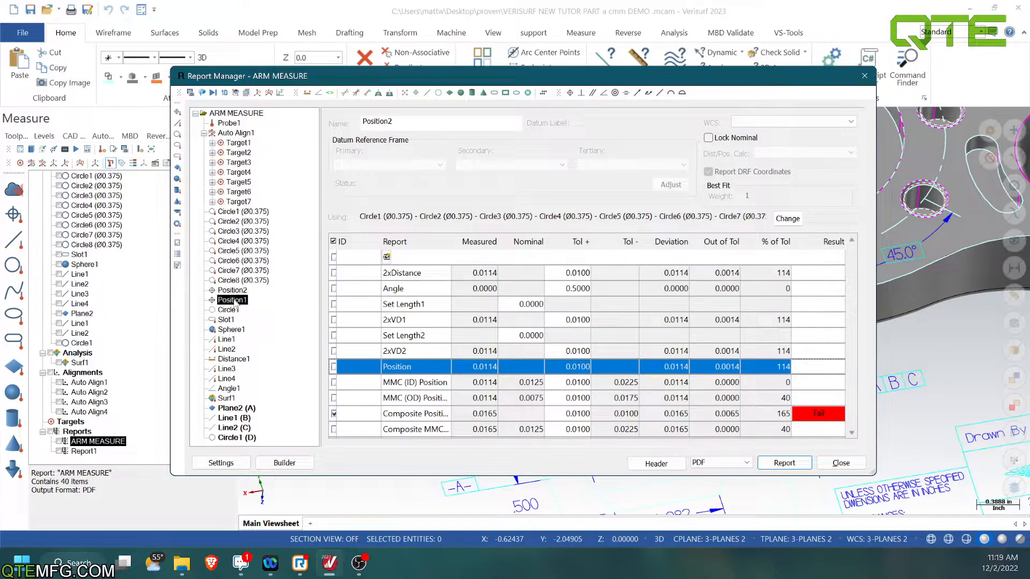
click(232, 290)
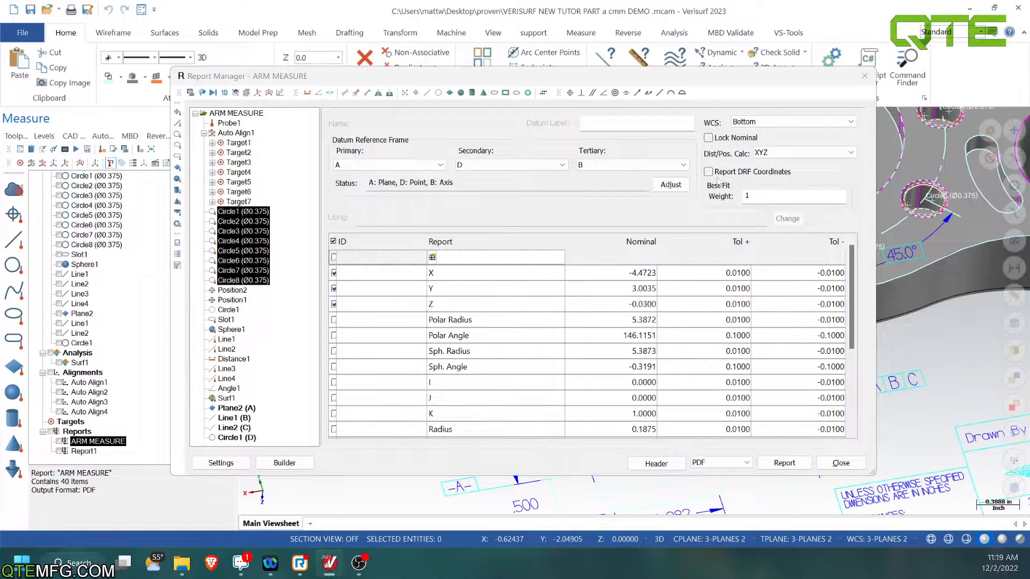
Enable Report DRF Coordinates for Circle1–Circle8, switch output from PDF to Html, and generate the report.
click(709, 171)
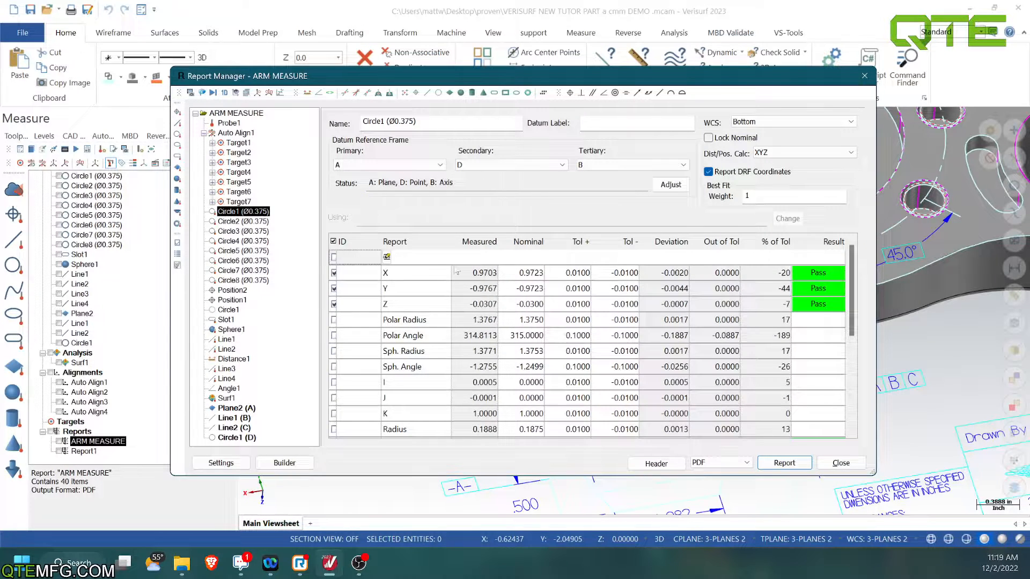
click(709, 171)
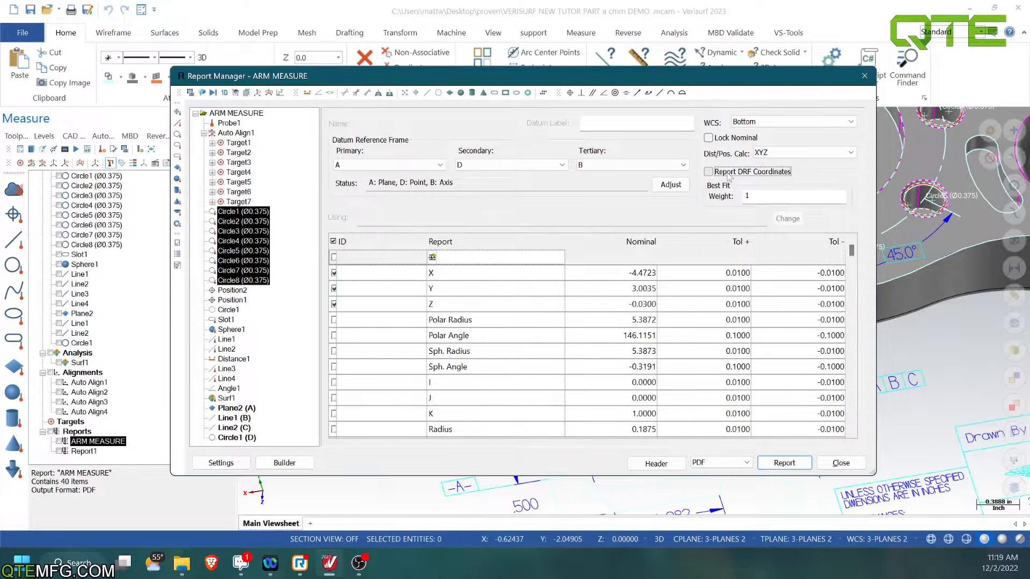
click(709, 172)
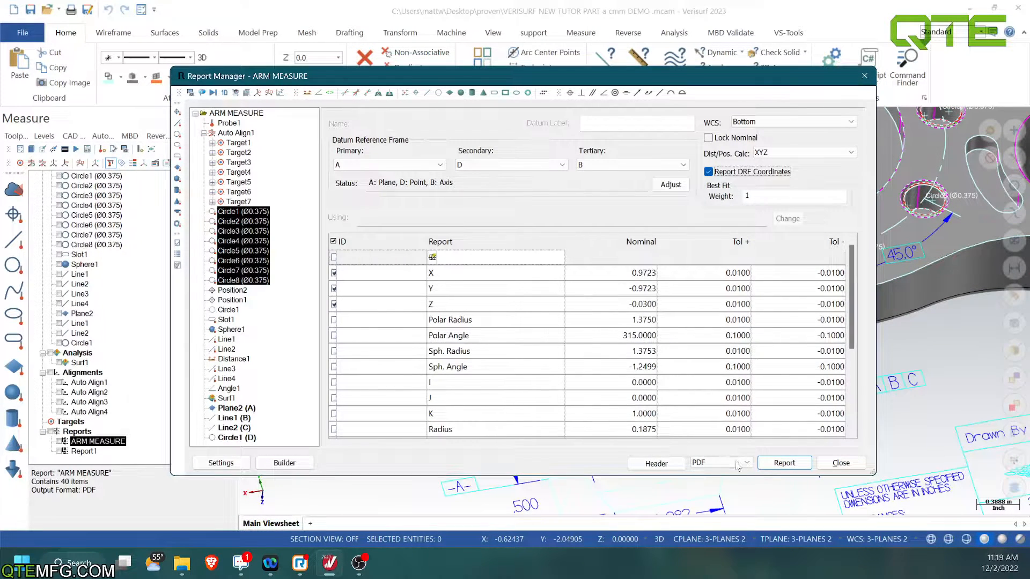
click(720, 462)
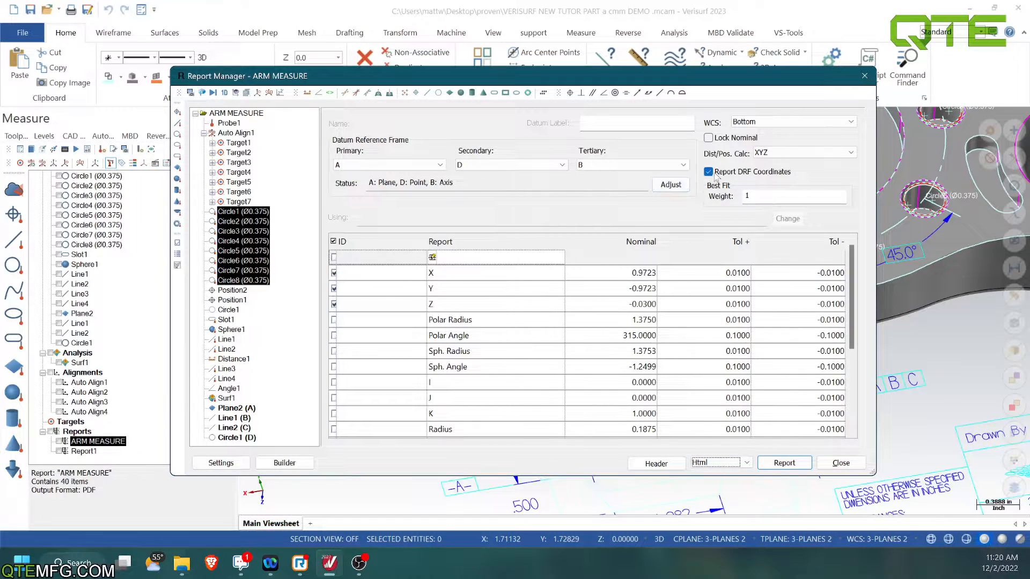
click(708, 171)
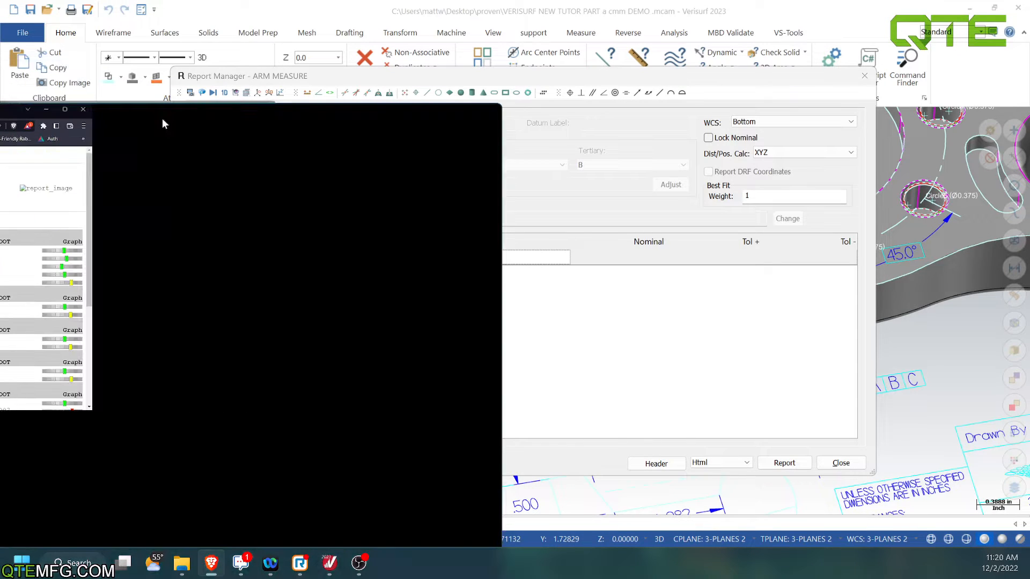
Maximize the Chrome report window and scroll down through the circle and position results.
click(784, 463)
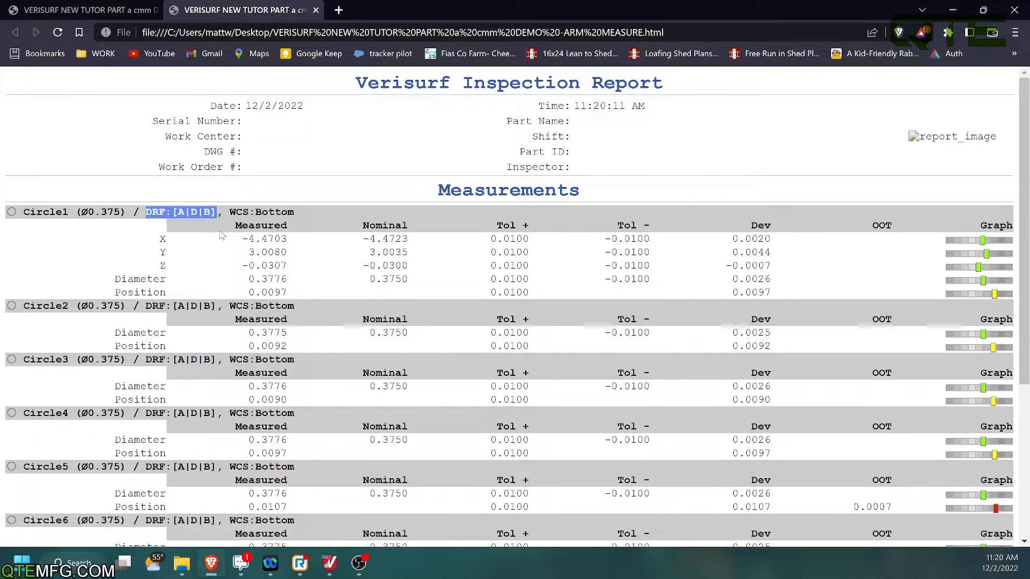
scroll(down, 3)
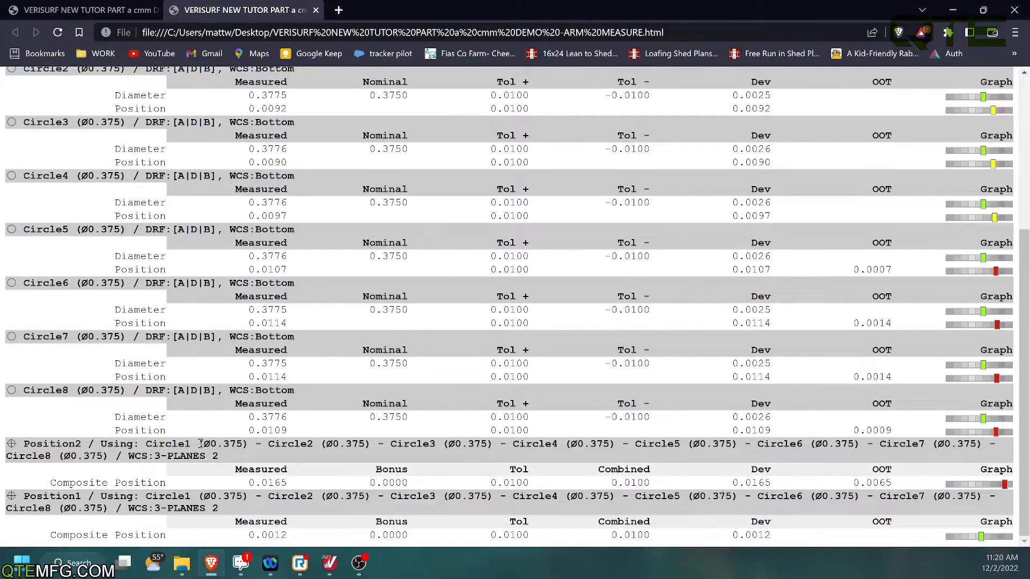
mouse_move(353, 403)
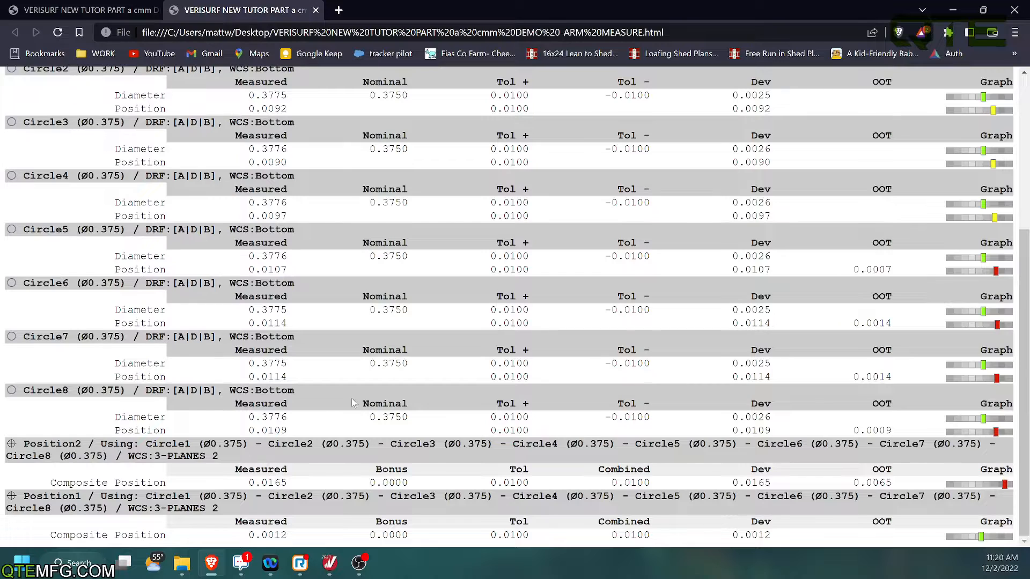